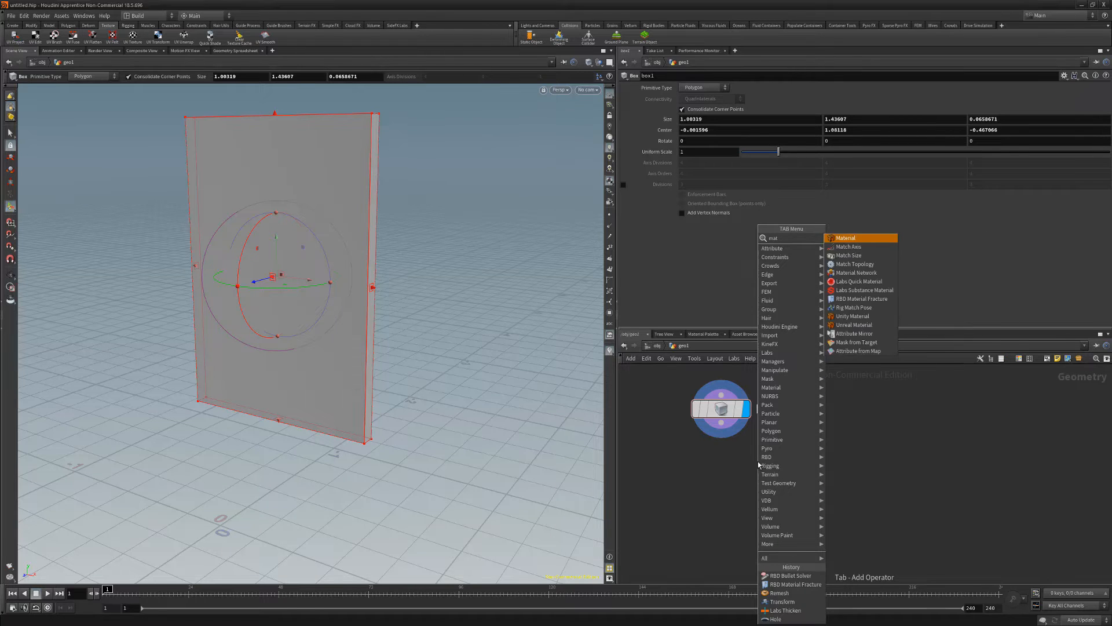
Connect an RBD Material Fracture node below box1, cracking it into concrete pieces
left_click(757, 465)
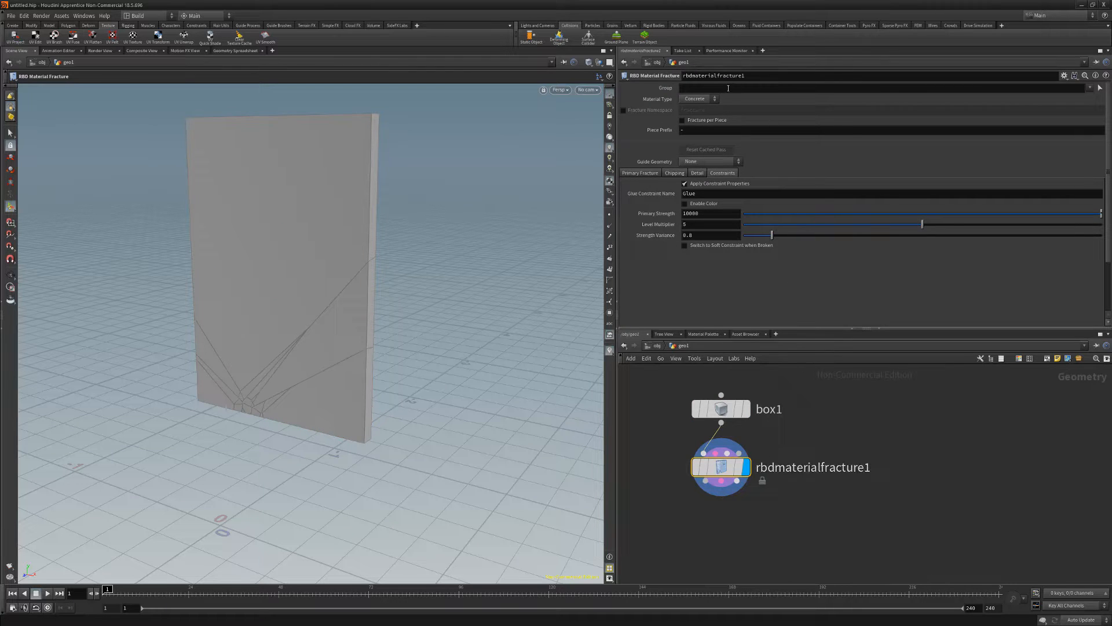
Switch the fracture Material Type from Concrete through Wood to Glass for a radial crack pattern
left_click(698, 99)
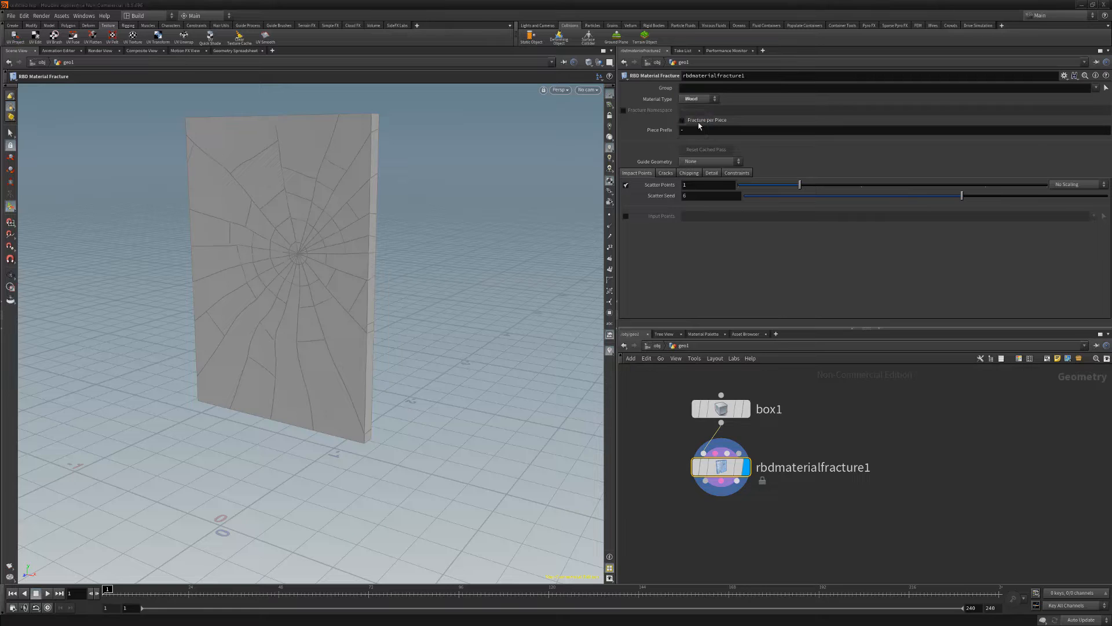
left_click(699, 98)
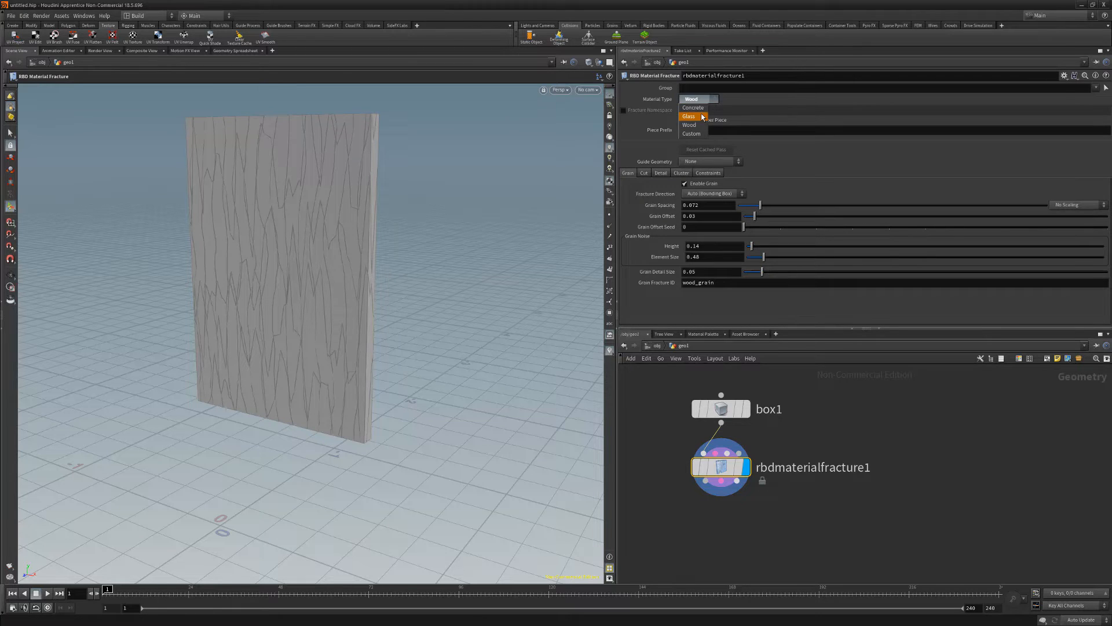
left_click(688, 115)
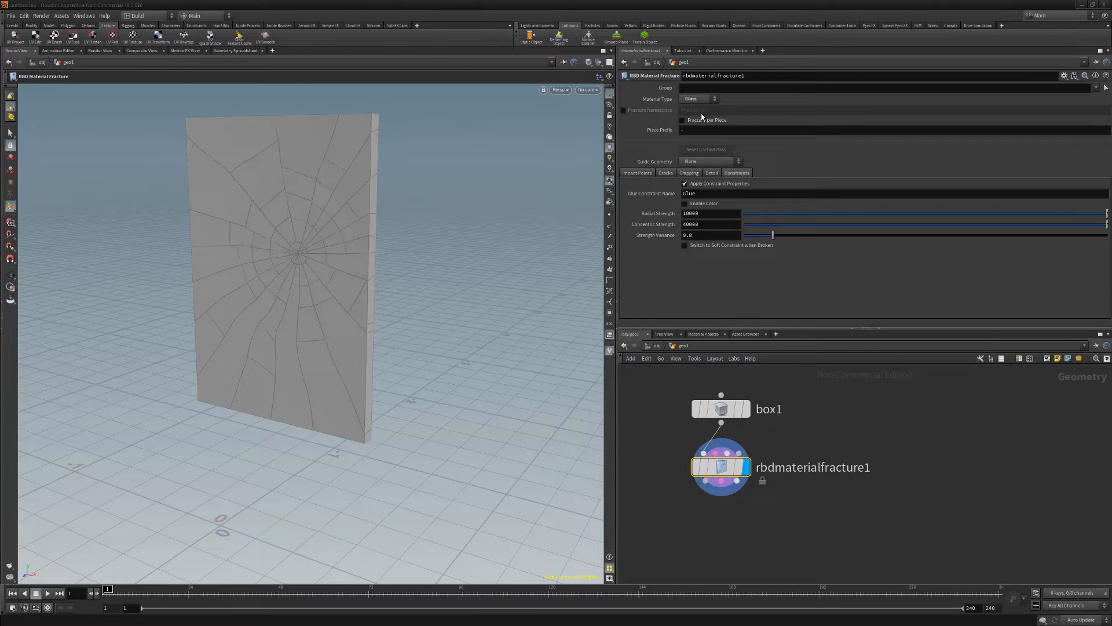
left_click(687, 172)
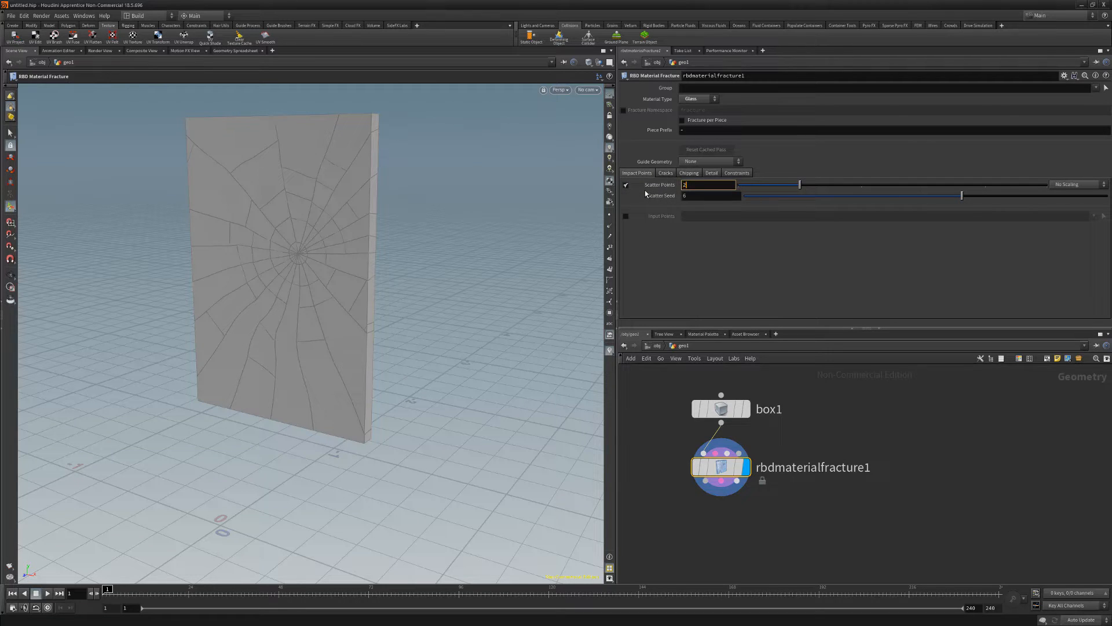
Scatter two impact centres with a new seed and weaken the radial and concentric glue strengths
left_click_drag(962, 195, 787, 194)
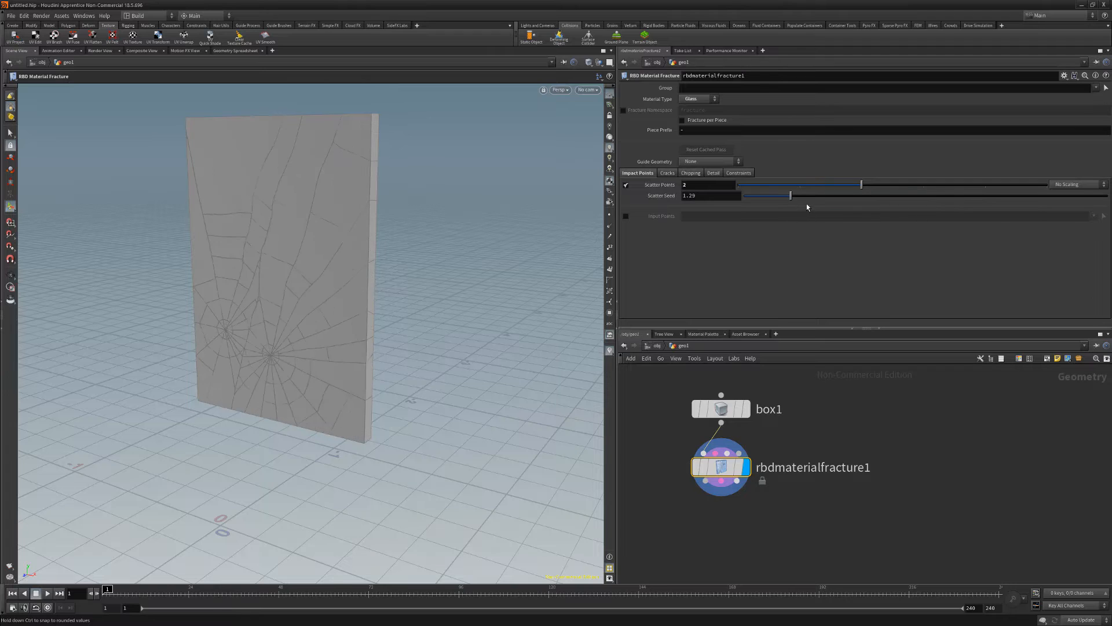
left_click_drag(766, 195, 855, 196)
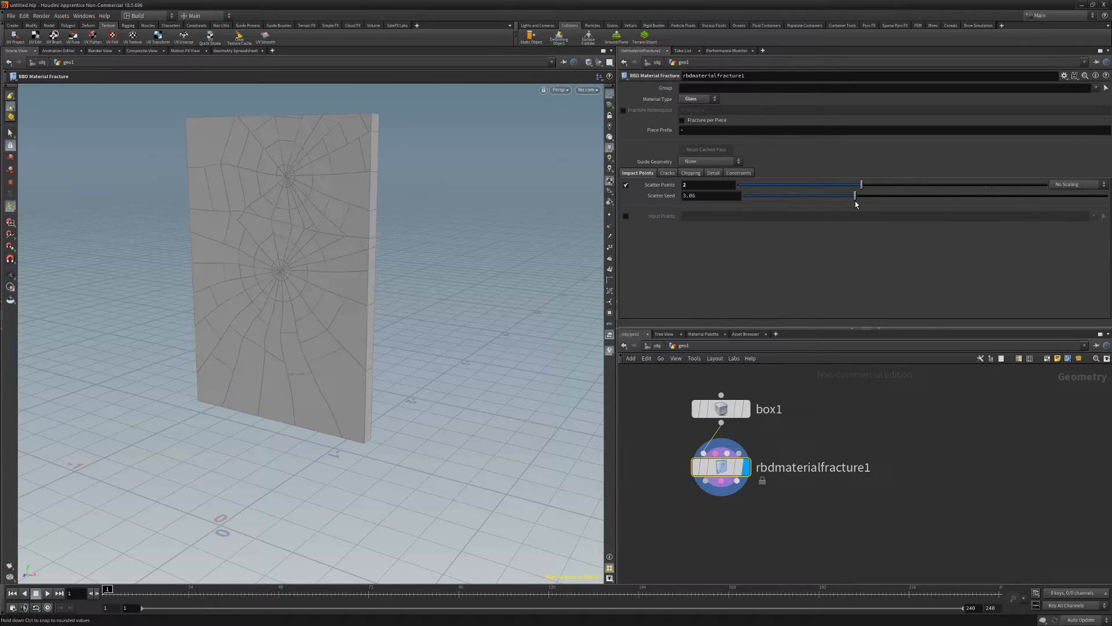
left_click(738, 172)
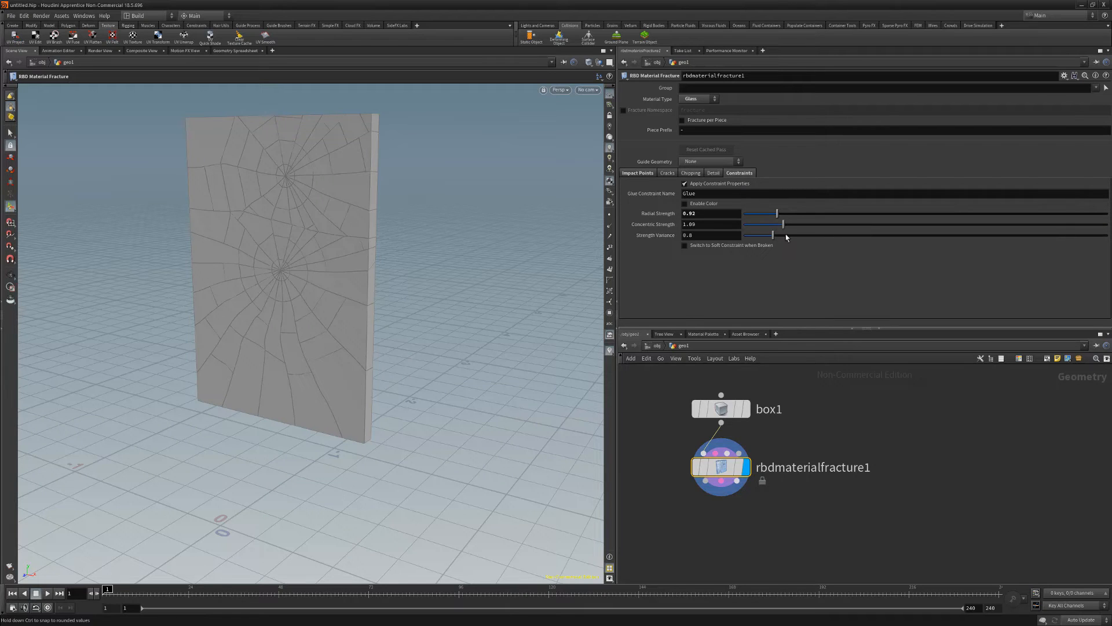
Add an RBD Bullet Solver after the fracture and go to its Ground settings
key("Tab")
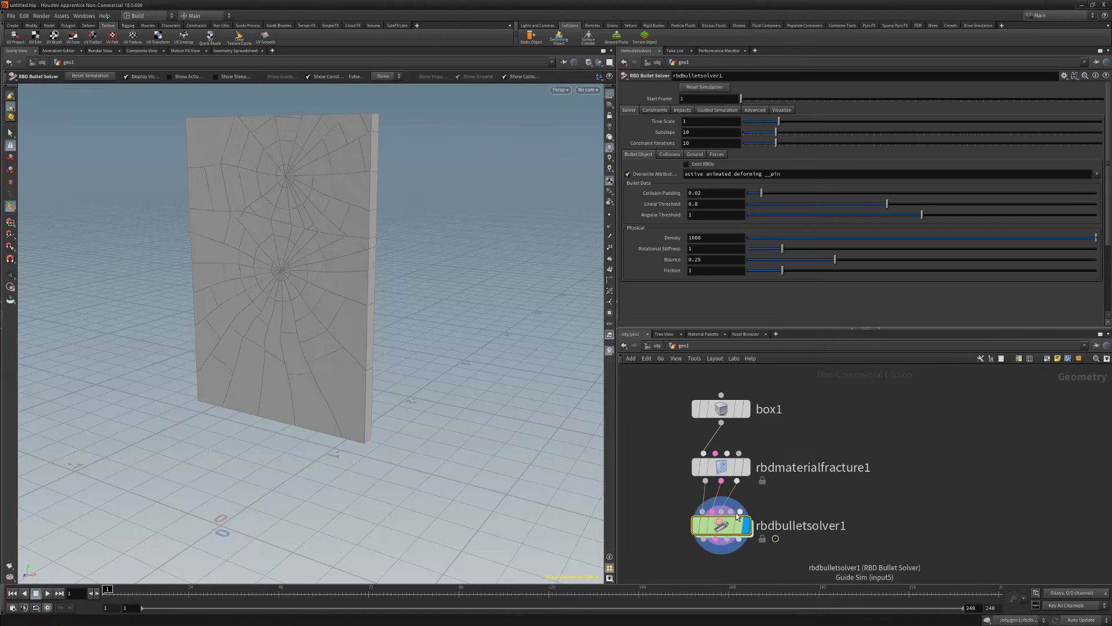
left_click(694, 154)
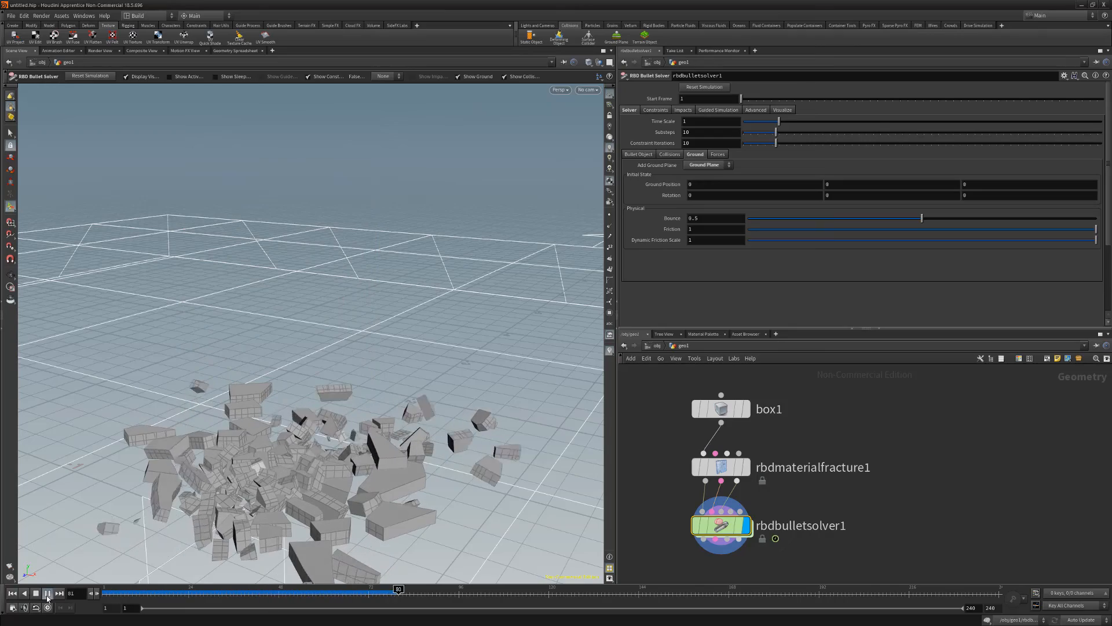
Enable the Ground Plane and play the simulation so the glass shatters onto it
left_click(48, 593)
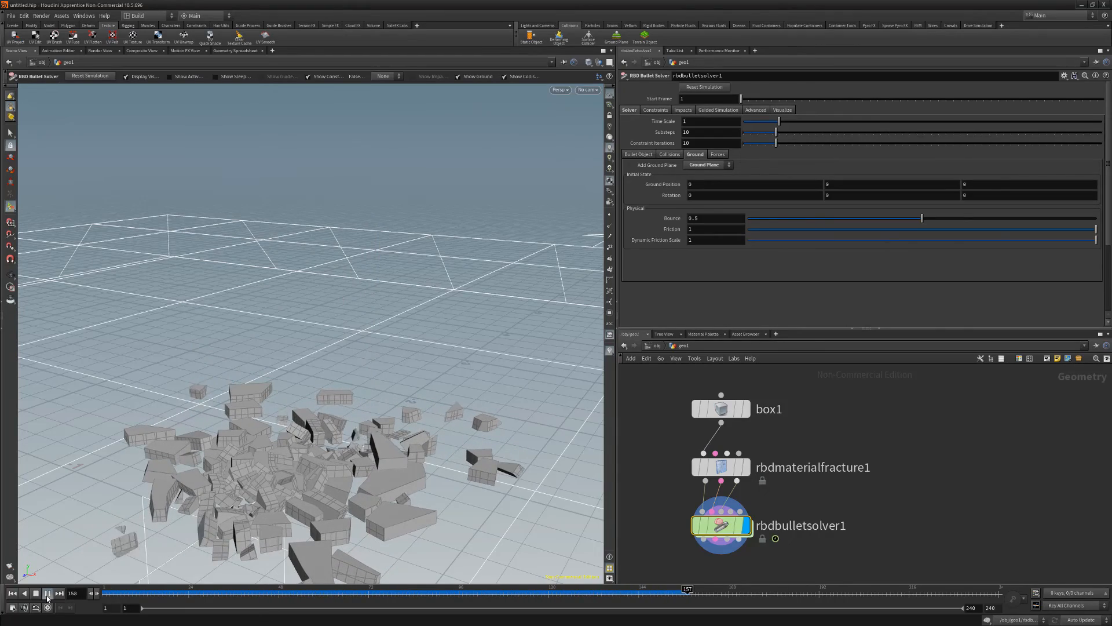